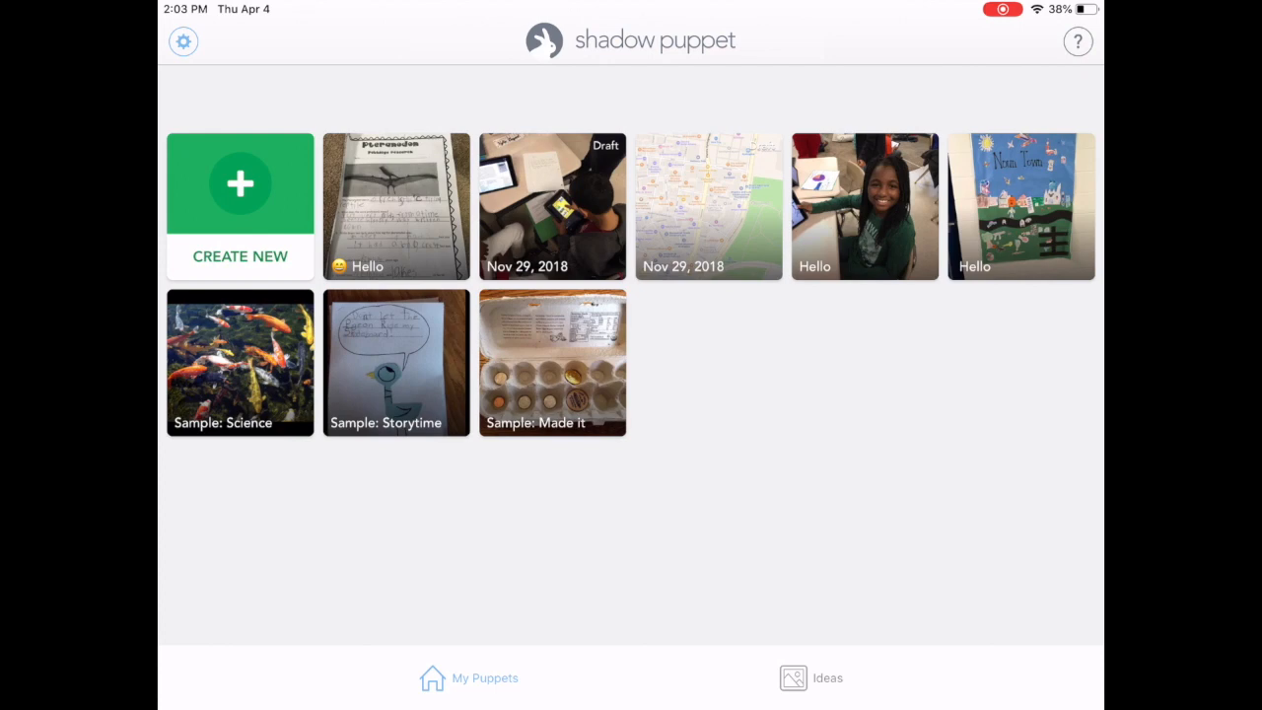
Start a new slideshow and select the violets, rose, emoji and sugar photos.
{"action": "left_click", "coordinate": [809, 677]}
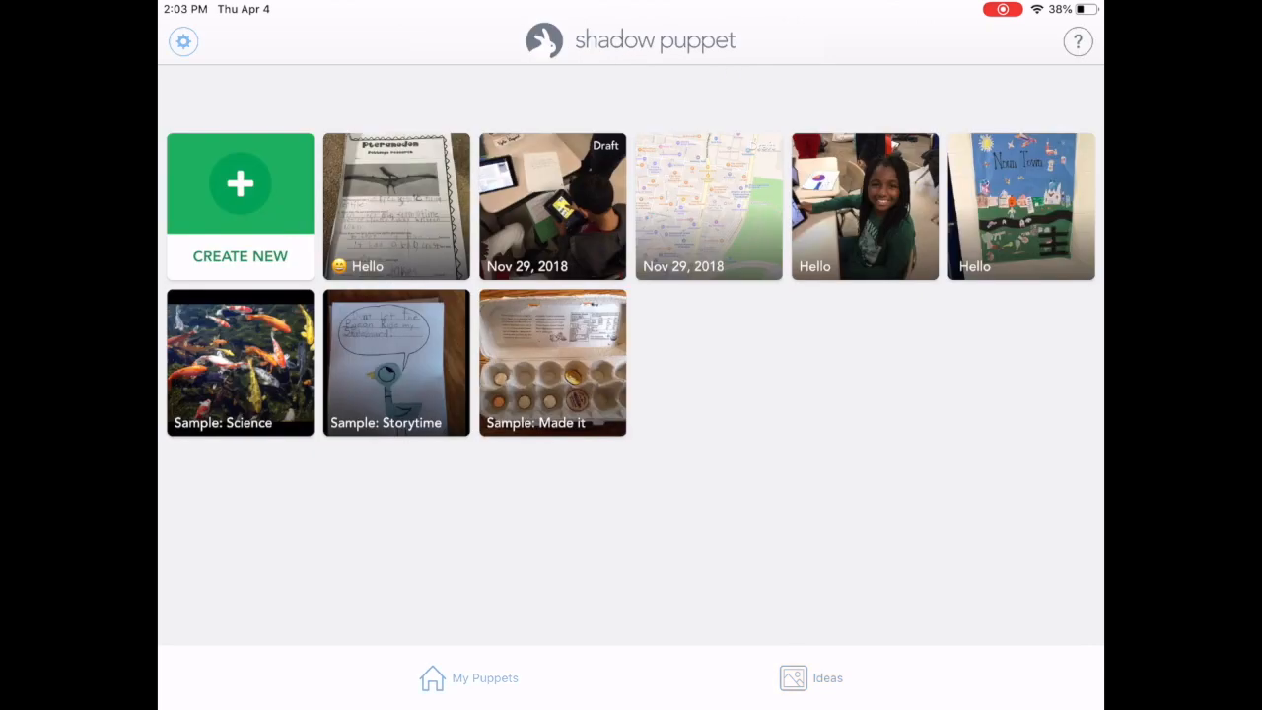
{"action": "left_click", "coordinate": [239, 205]}
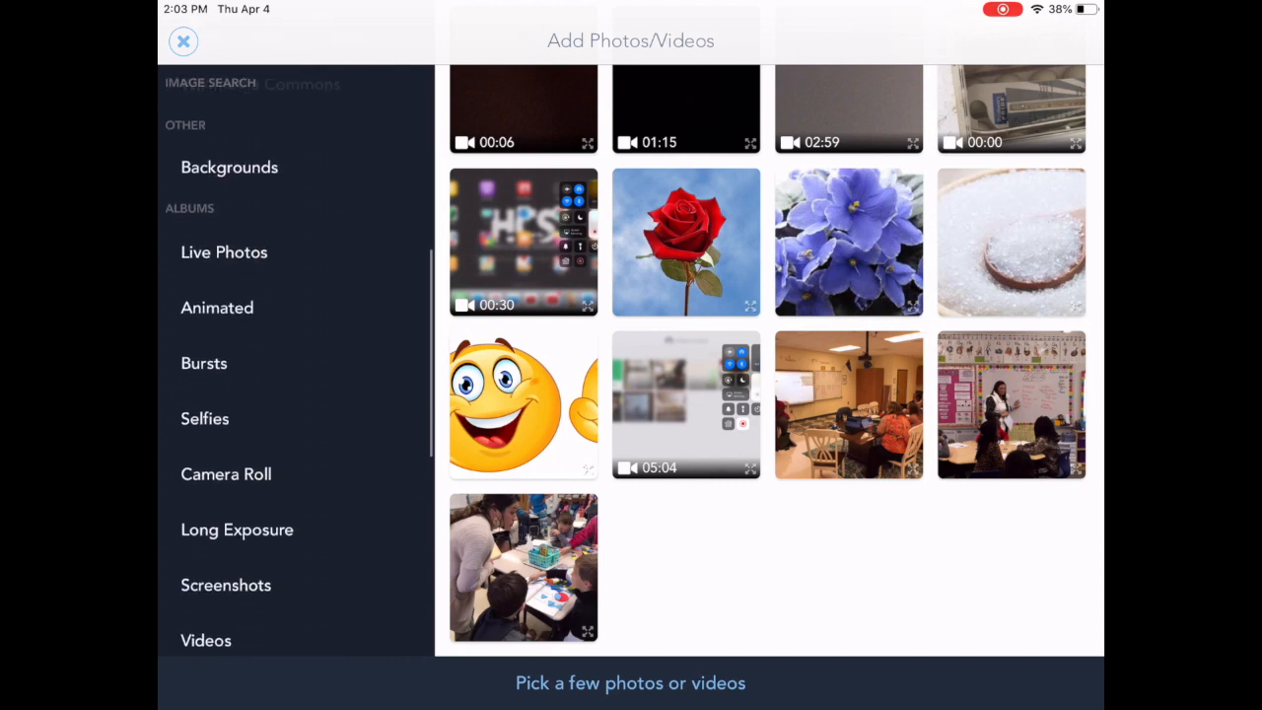
{"action": "scroll", "scroll_direction": "down", "scroll_amount": 3}
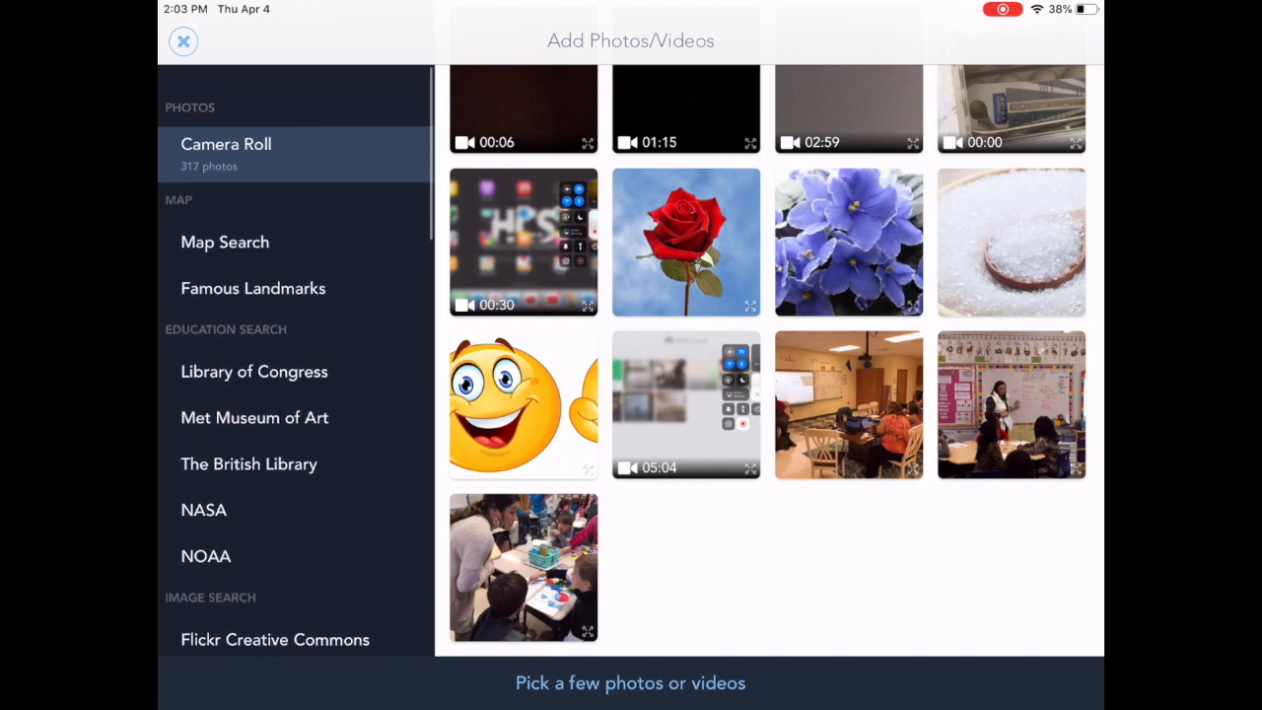
{"action": "left_click", "coordinate": [848, 242]}
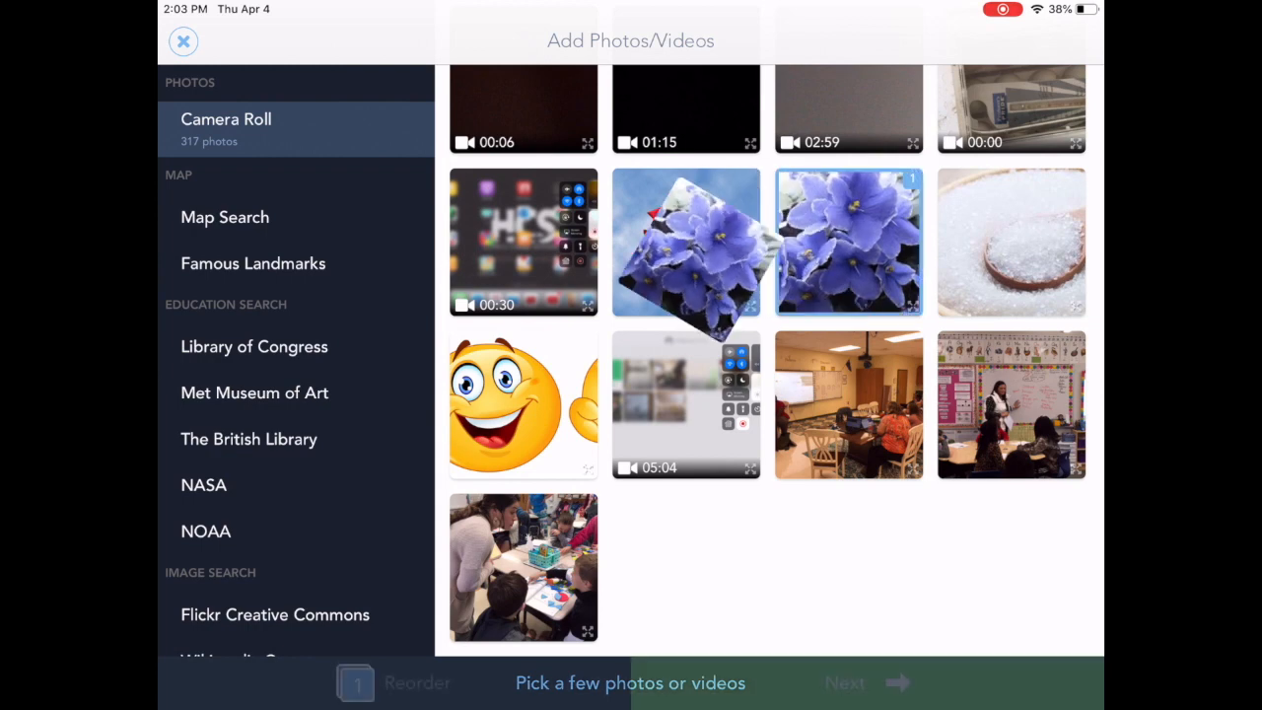
{"action": "left_click", "coordinate": [523, 406]}
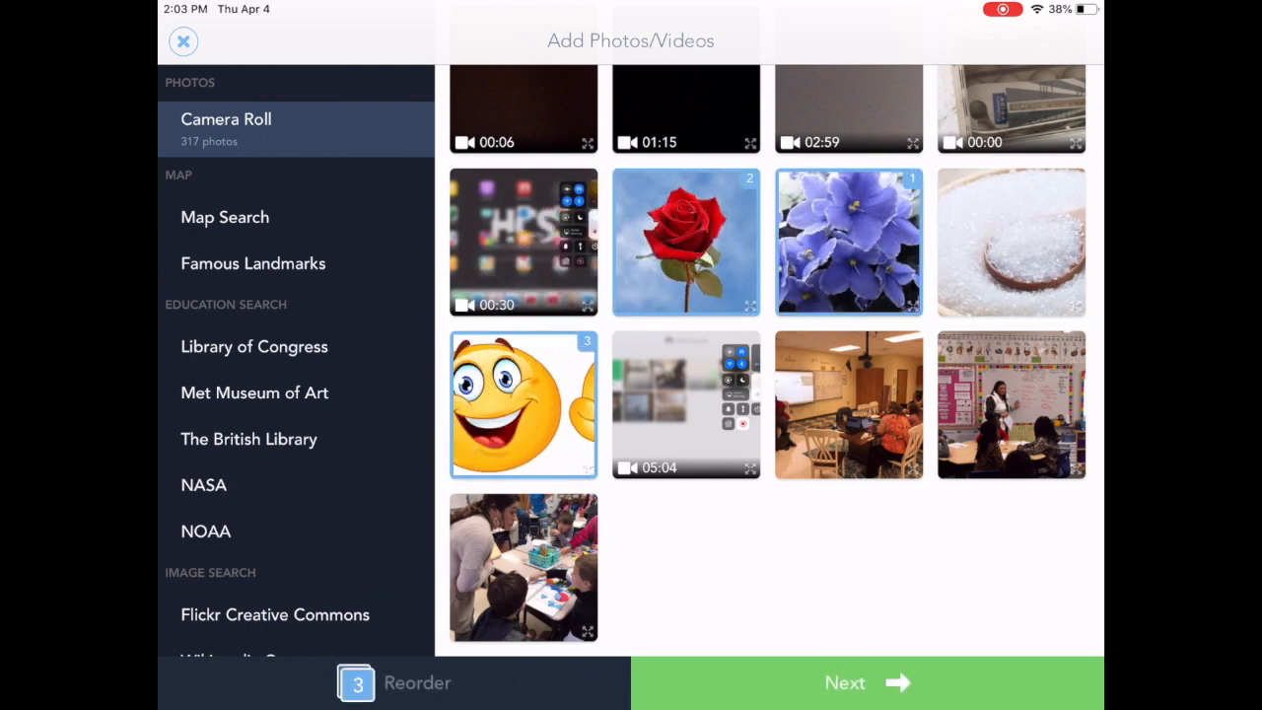
{"action": "left_click", "coordinate": [1010, 242]}
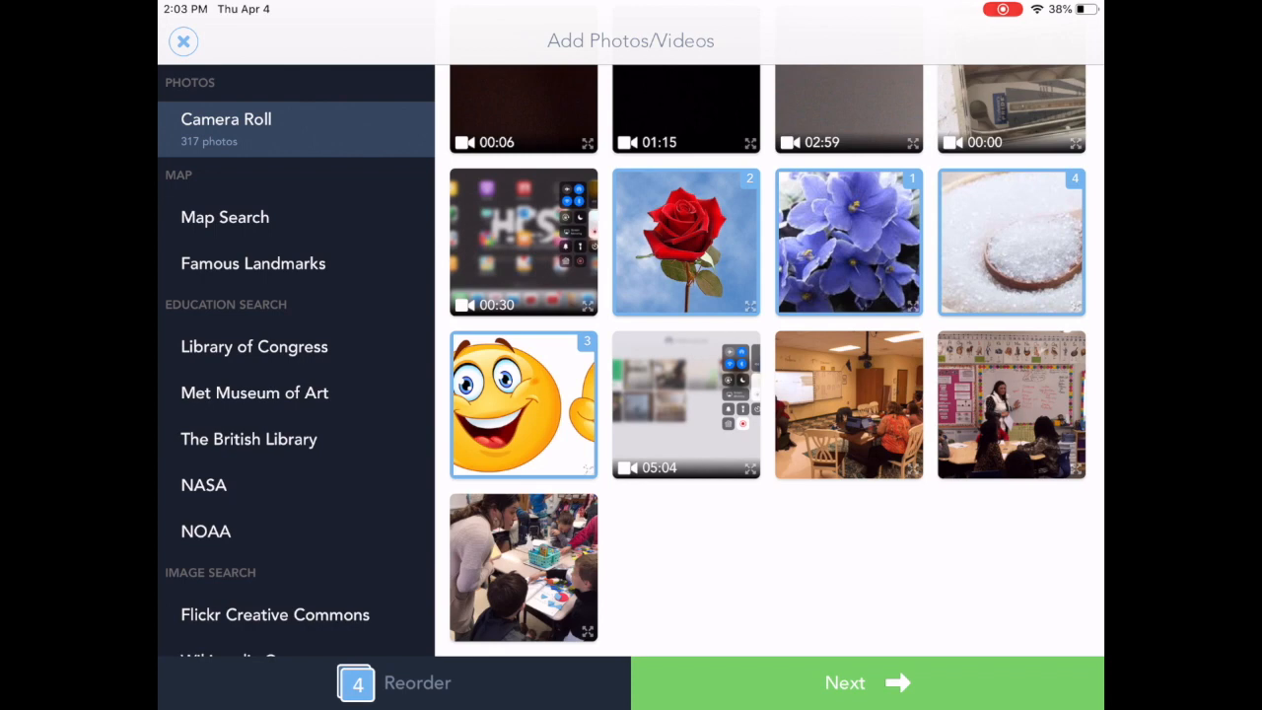
Reorder the slides to rose, violets, sugar, emoji and continue to the editor.
{"action": "left_click", "coordinate": [394, 682]}
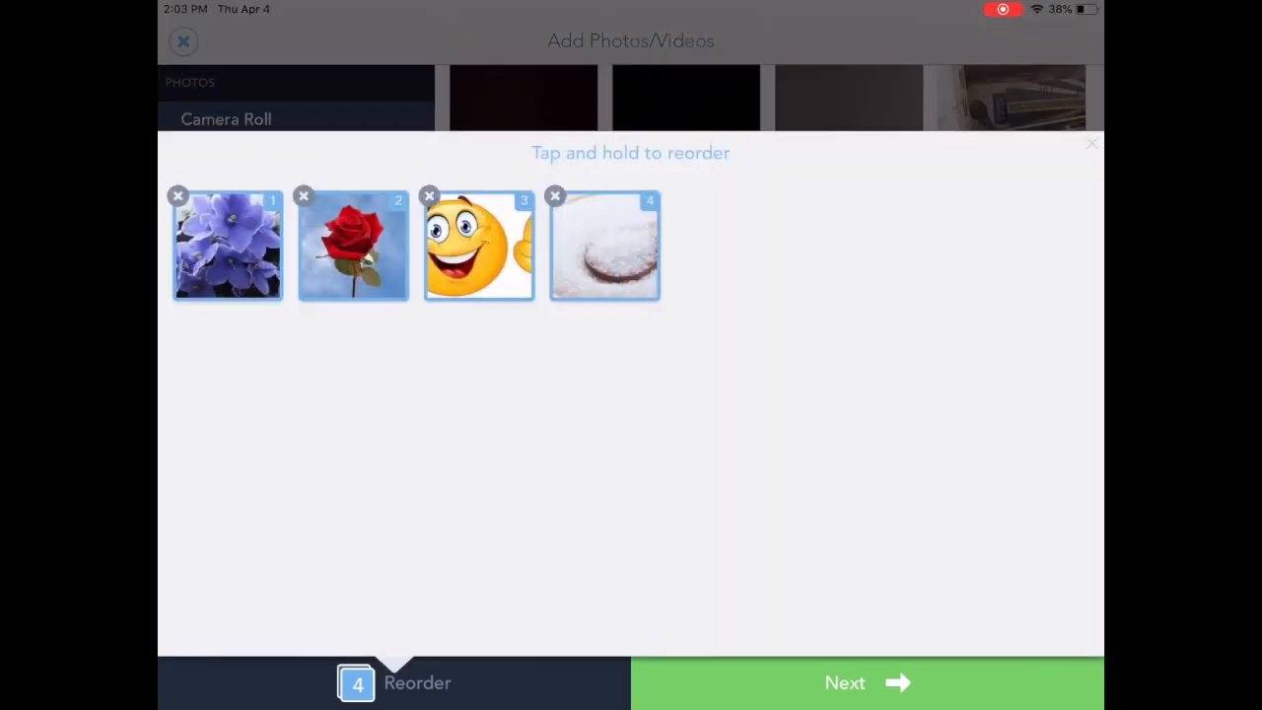
{"action": "left_click_drag", "start_coordinate": [352, 246], "coordinate": [245, 340]}
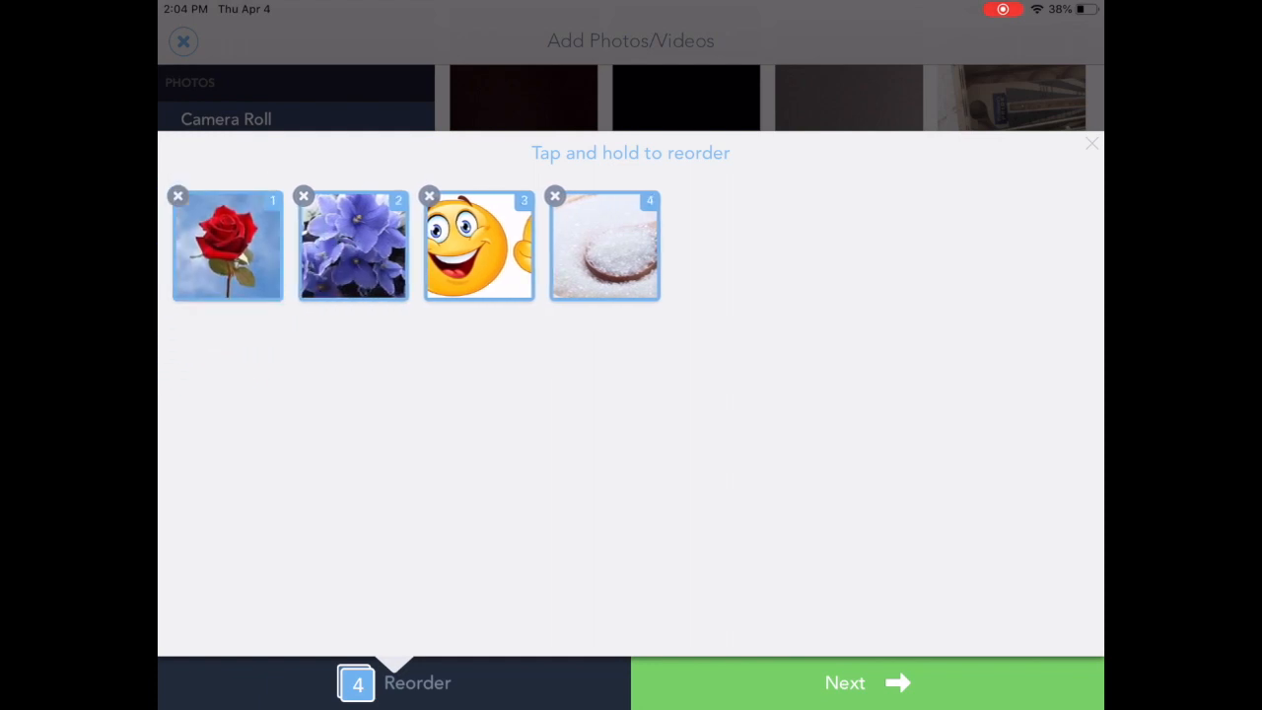
{"action": "left_click_drag", "start_coordinate": [479, 246], "coordinate": [607, 247]}
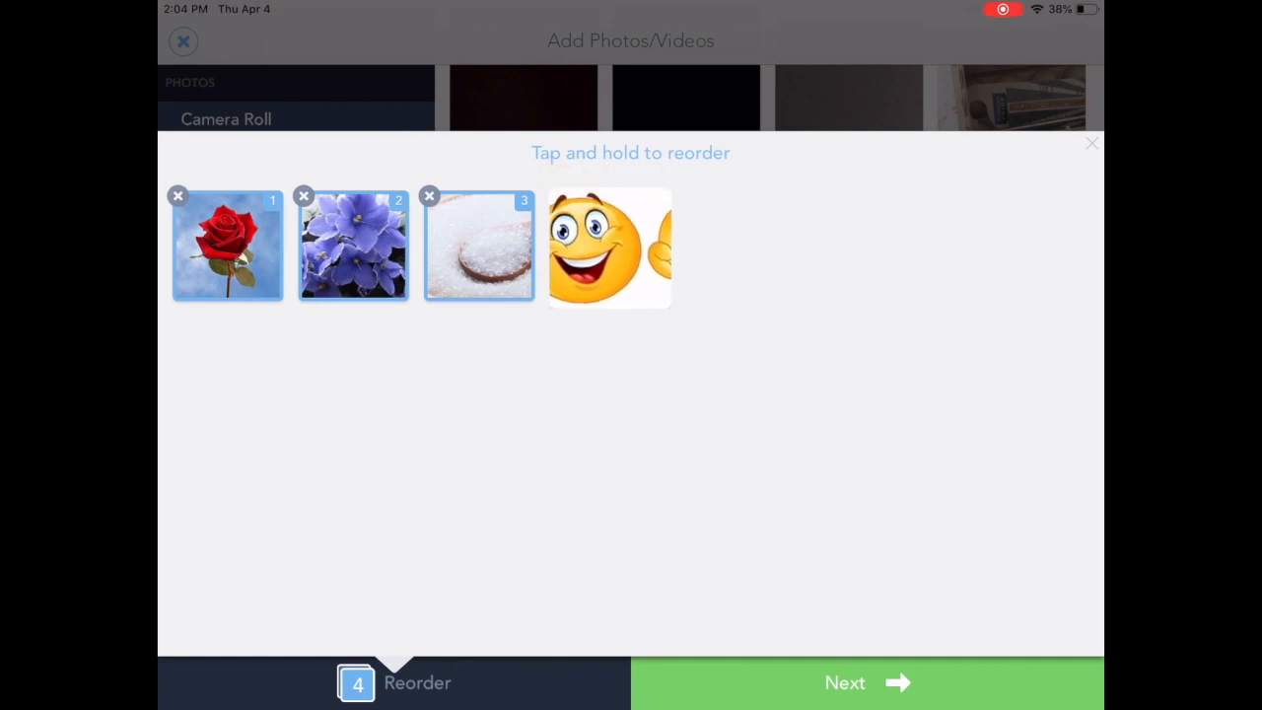
{"action": "left_click", "coordinate": [606, 247]}
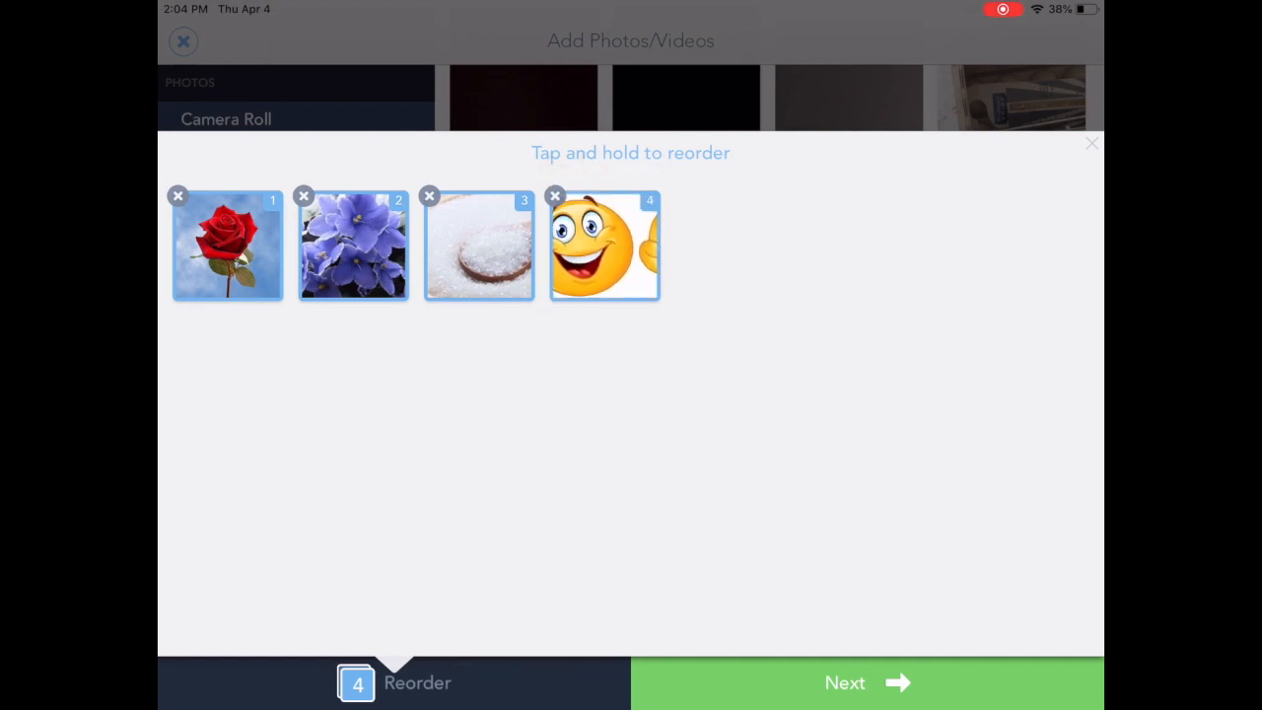
{"action": "left_click", "coordinate": [845, 683]}
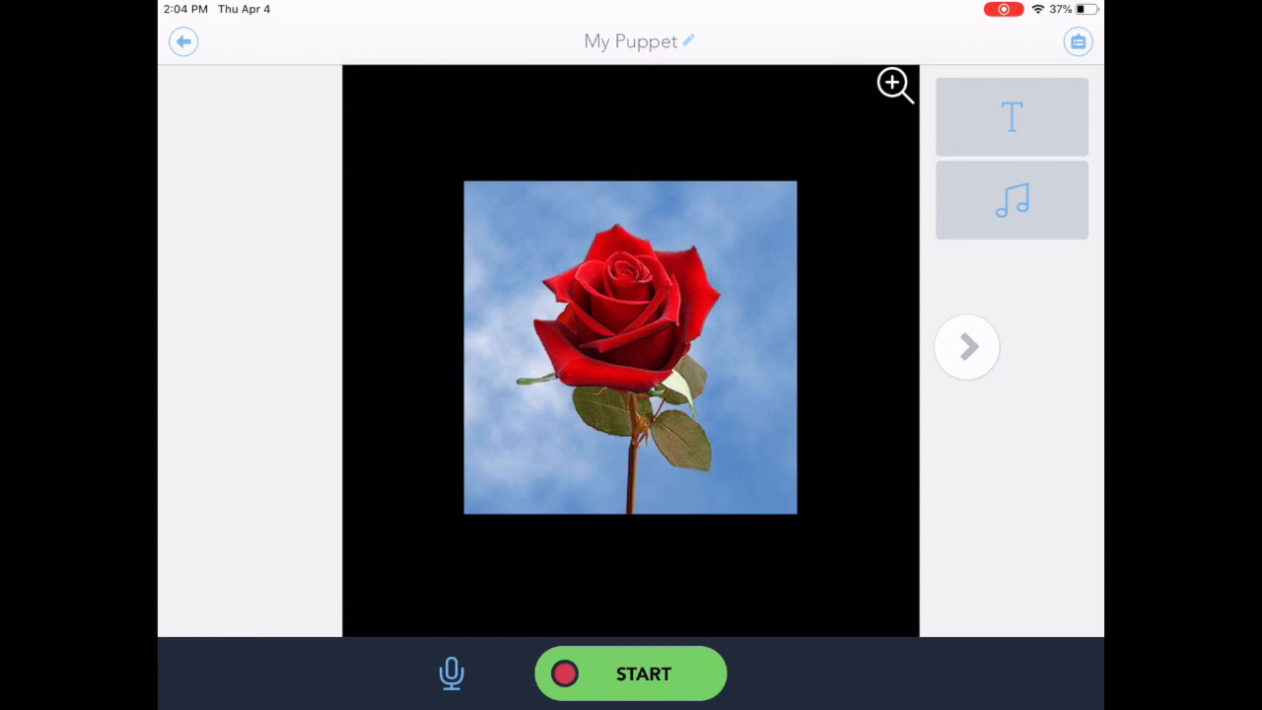
Give the rose slide a spinning, thin-lettered red 'Roses' title.
{"action": "left_click", "coordinate": [1011, 116]}
{"action": "type", "text": "Roses"}
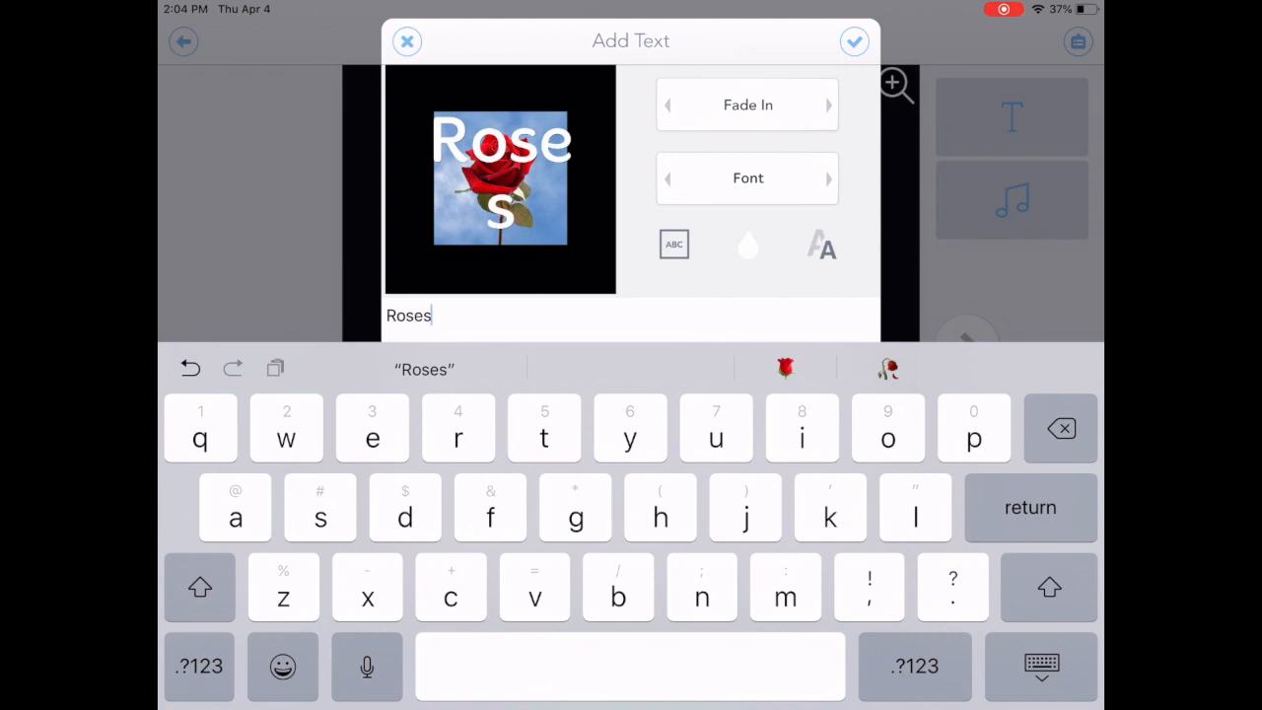
{"action": "left_click", "coordinate": [828, 105]}
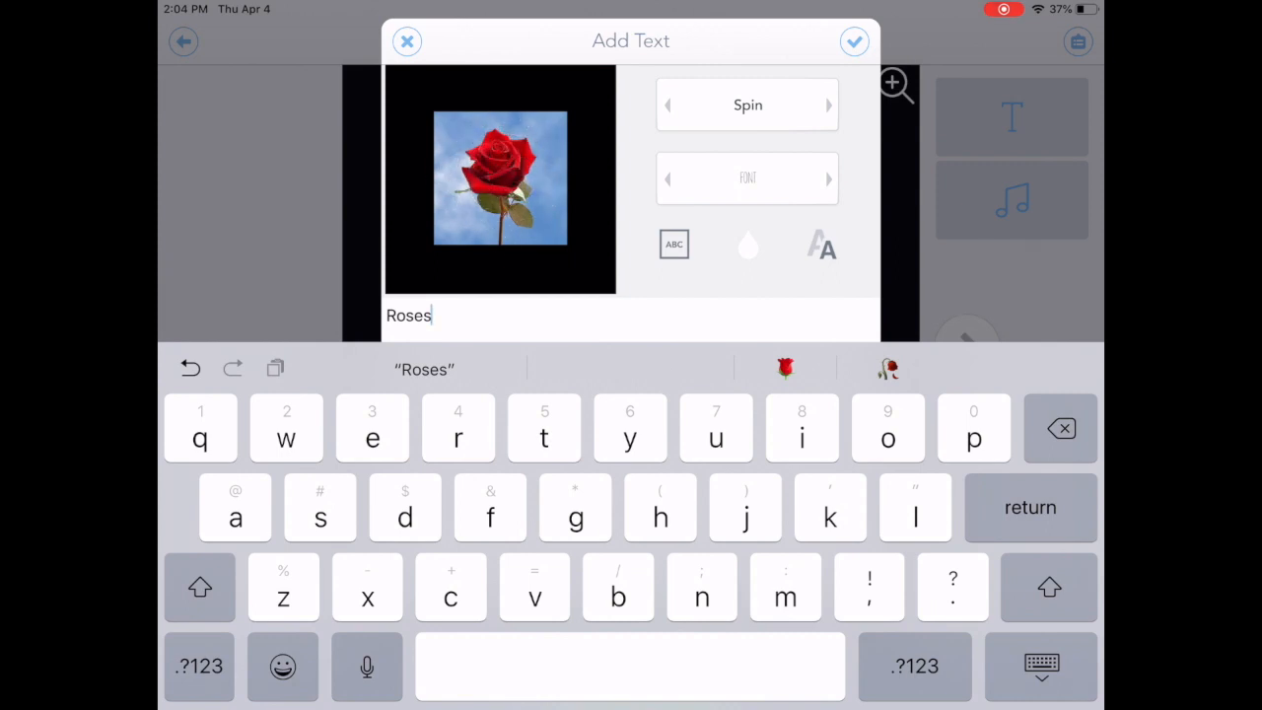
{"action": "left_click", "coordinate": [674, 244]}
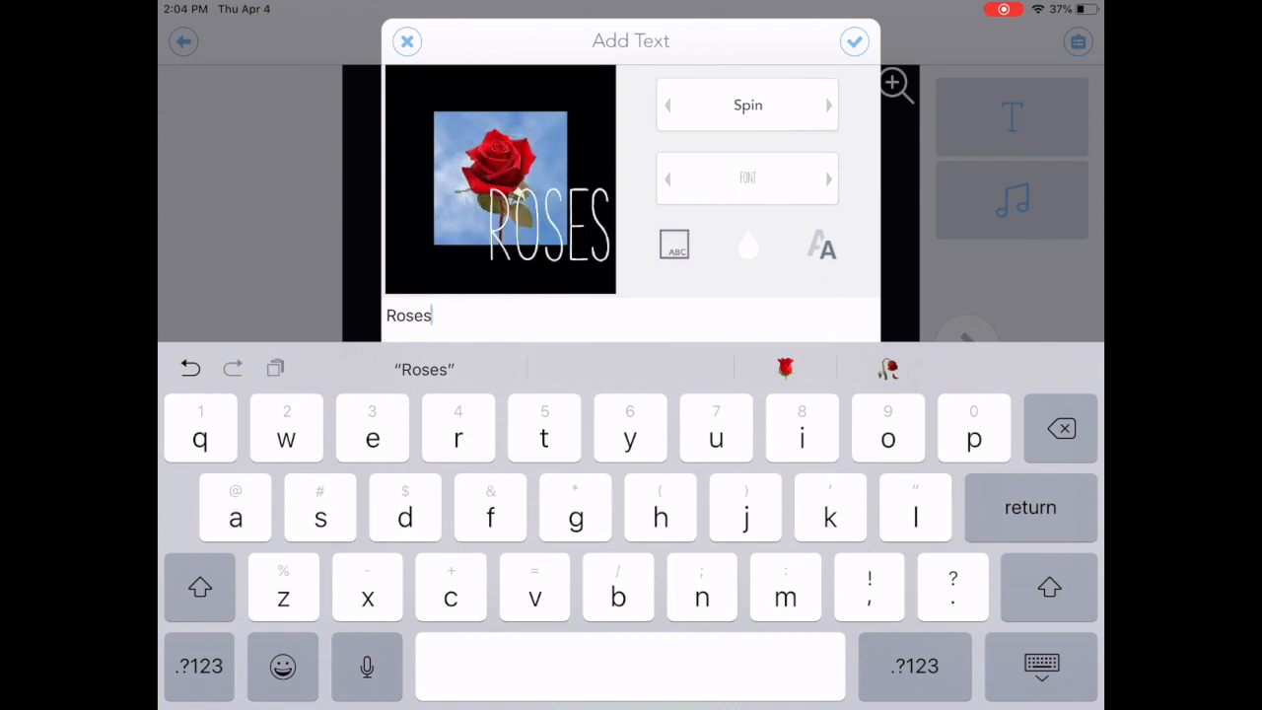
{"action": "left_click", "coordinate": [747, 246]}
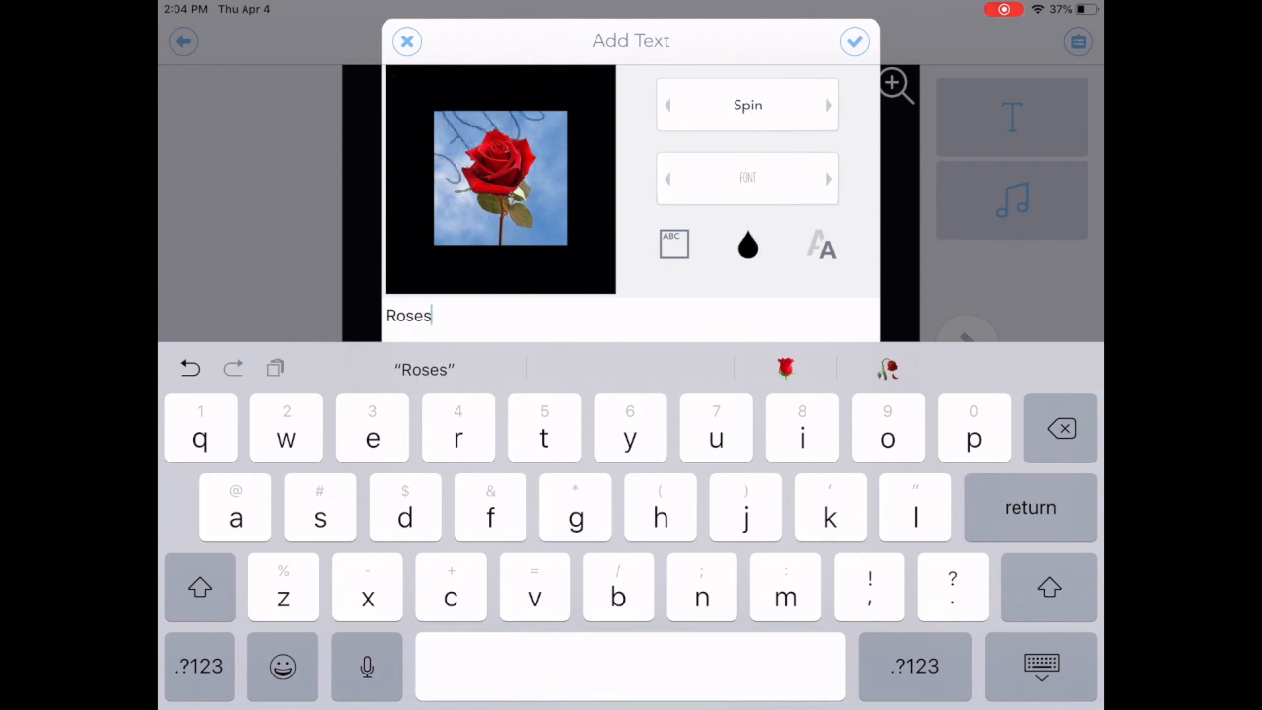
{"action": "left_click", "coordinate": [748, 246]}
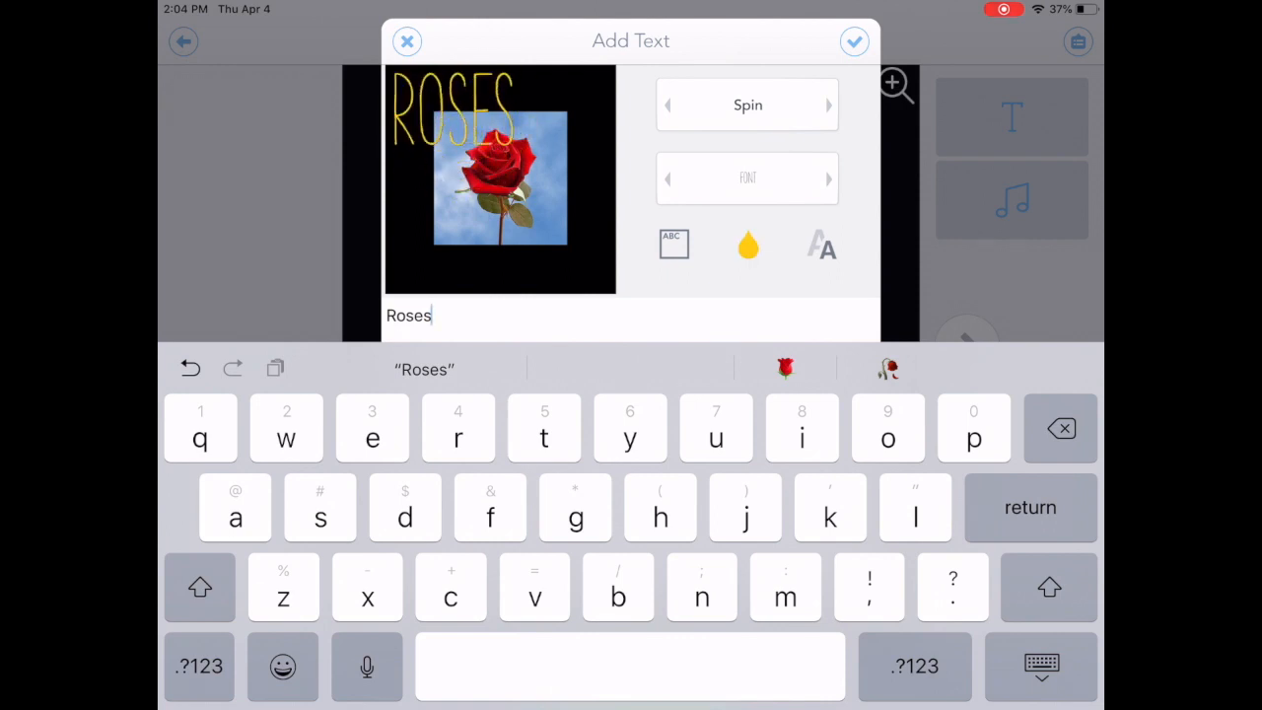
{"action": "left_click", "coordinate": [748, 246]}
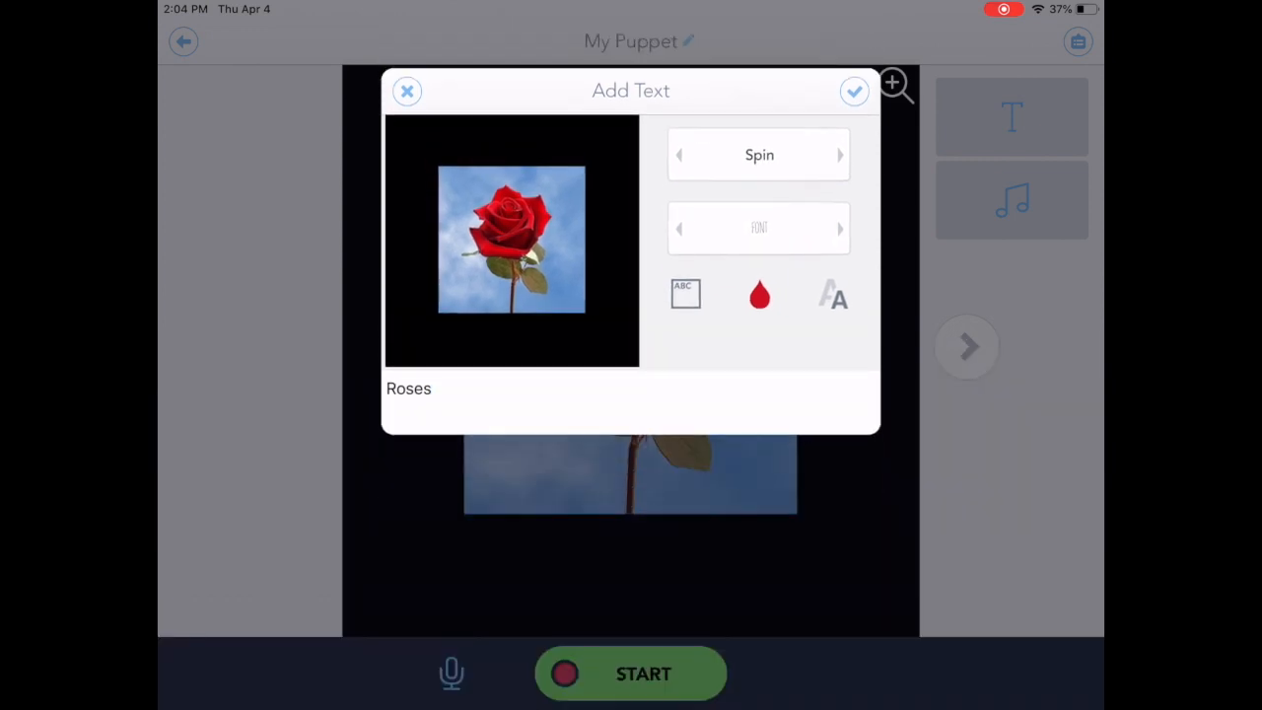
{"action": "left_click", "coordinate": [854, 90]}
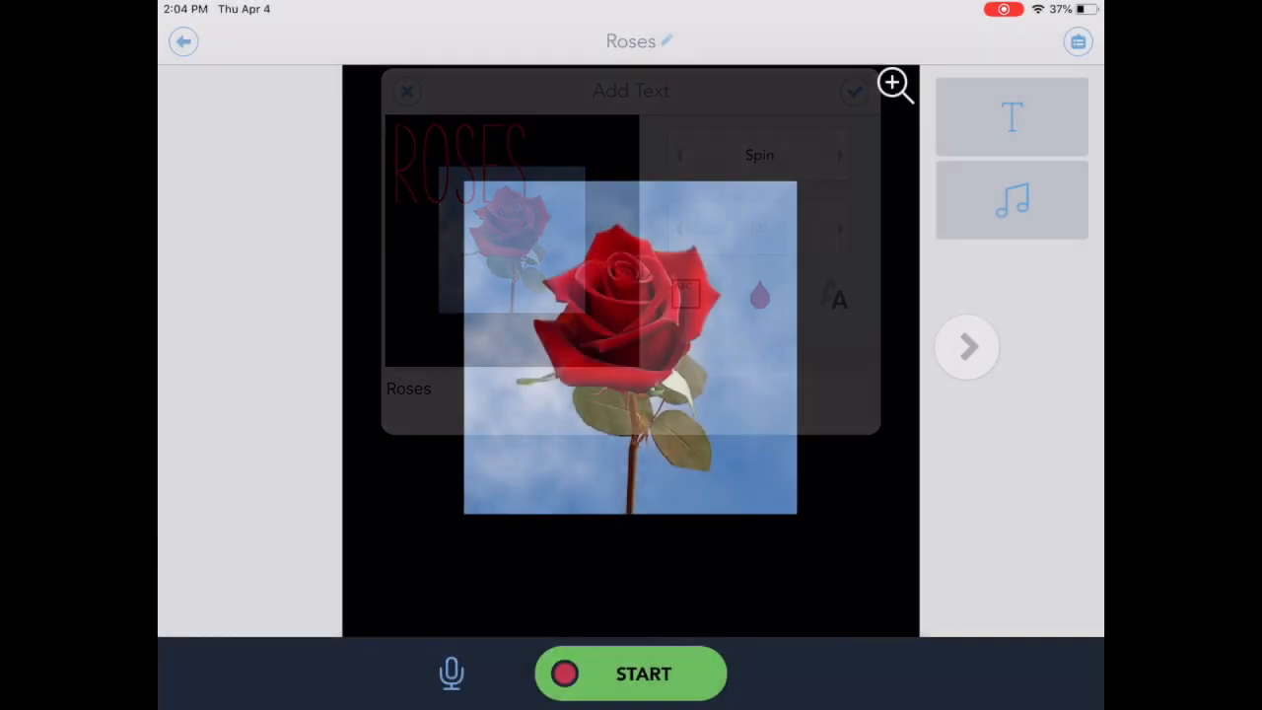
{"action": "left_click", "coordinate": [853, 91]}
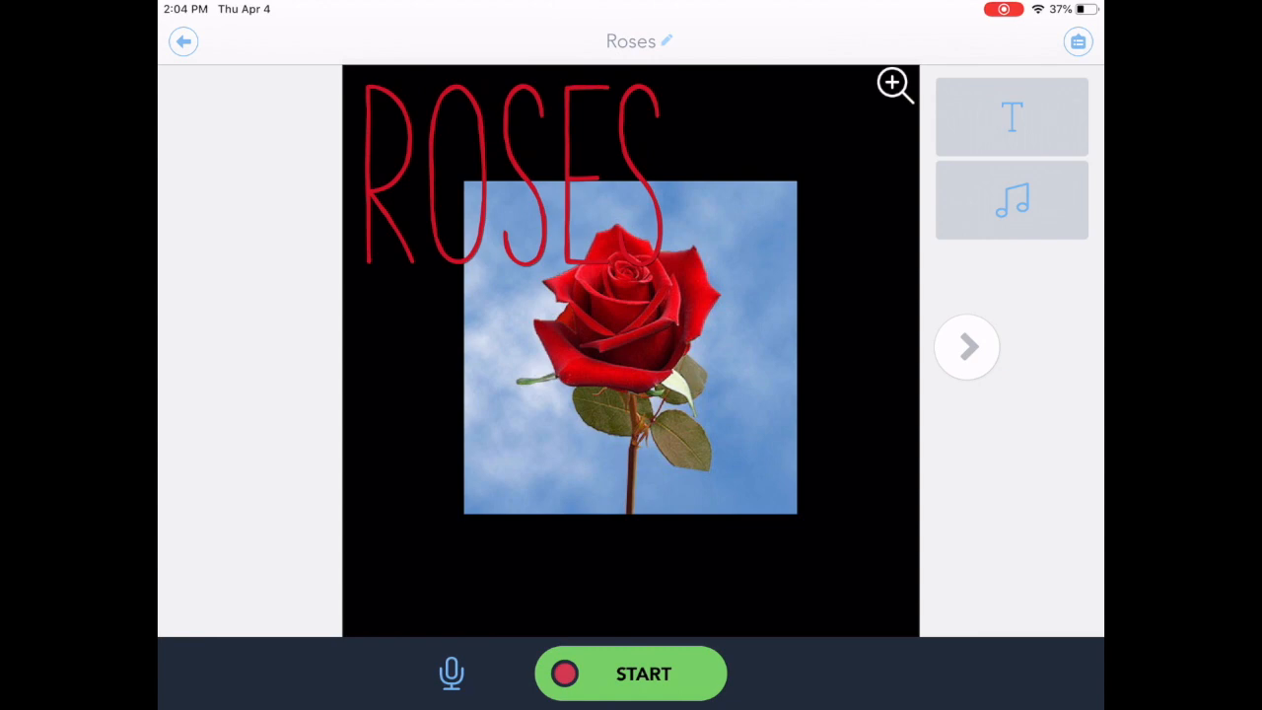
{"action": "left_click", "coordinate": [1010, 200]}
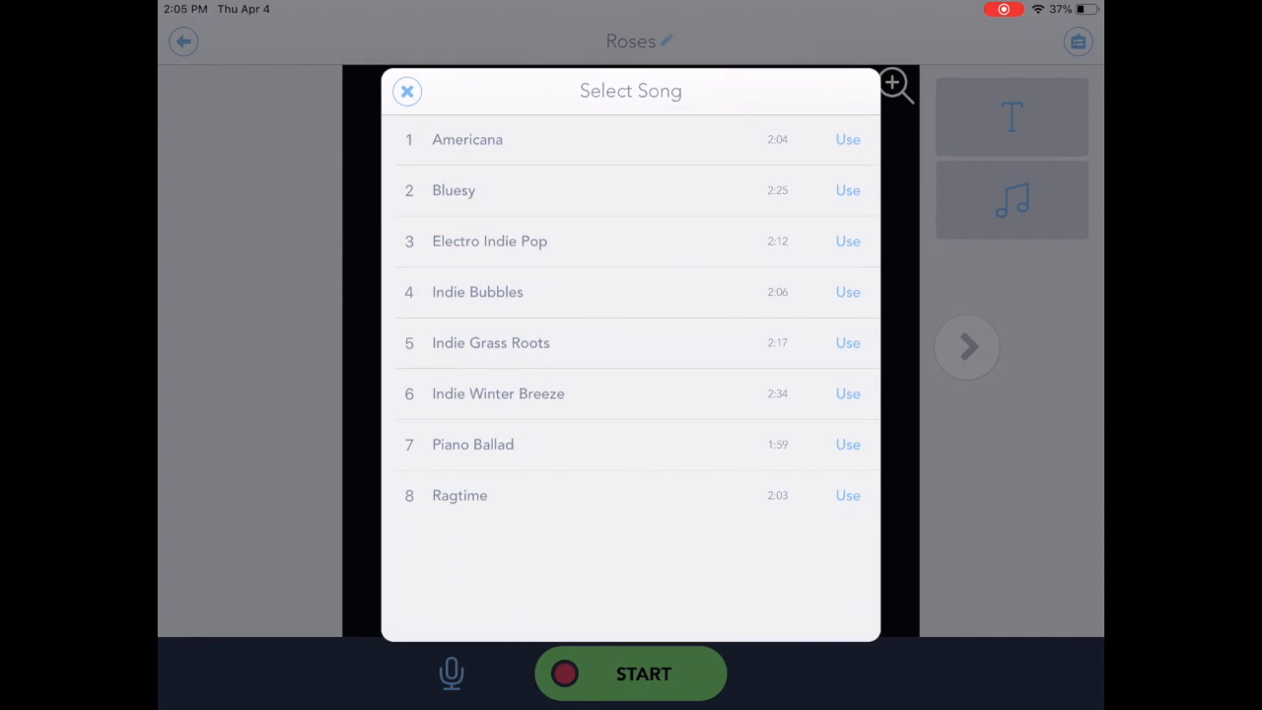
{"action": "left_click", "coordinate": [407, 91]}
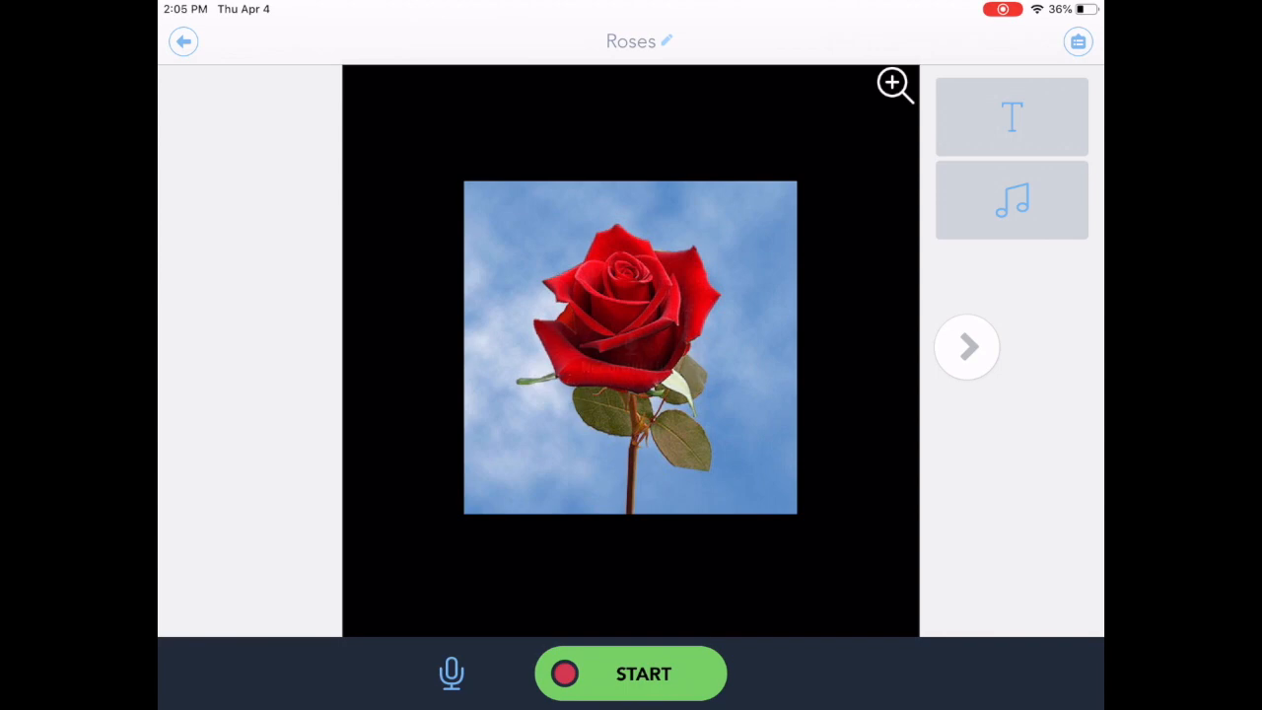
Record narration with finger-pointer drawing across the slides, pausing at 22 seconds on the emoji.
{"action": "left_click", "coordinate": [630, 674]}
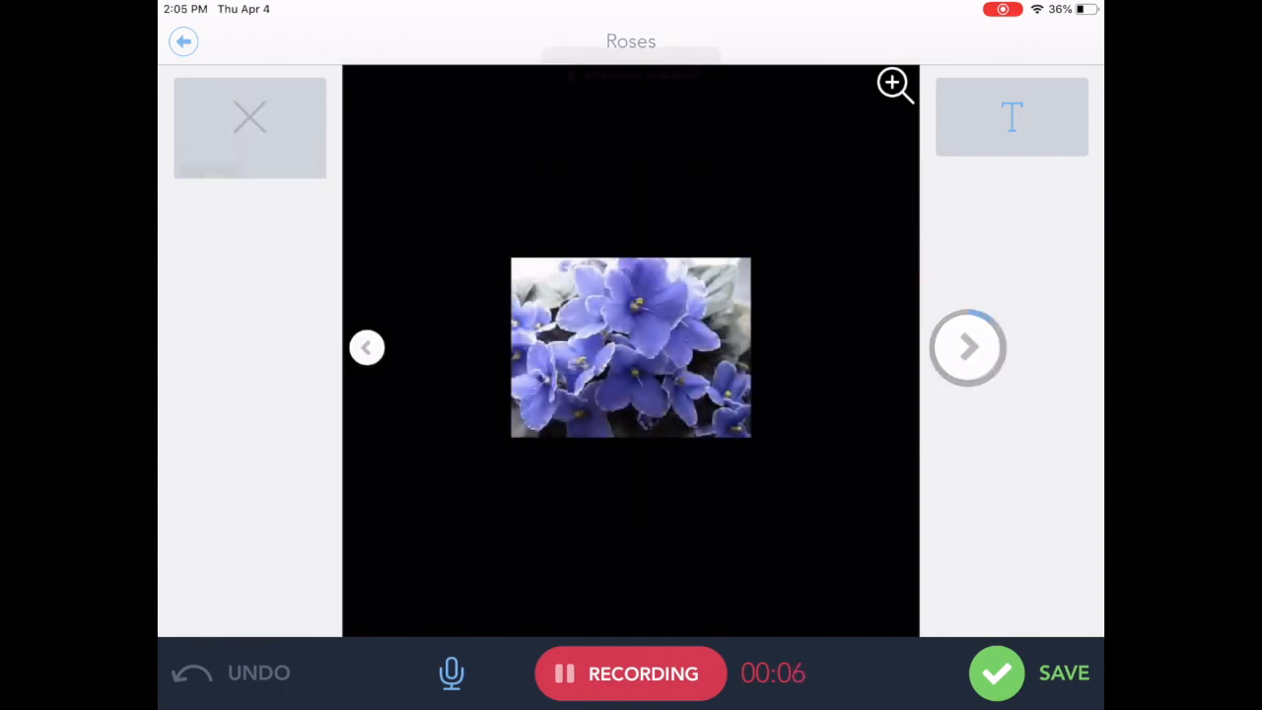
{"action": "left_click", "coordinate": [248, 117]}
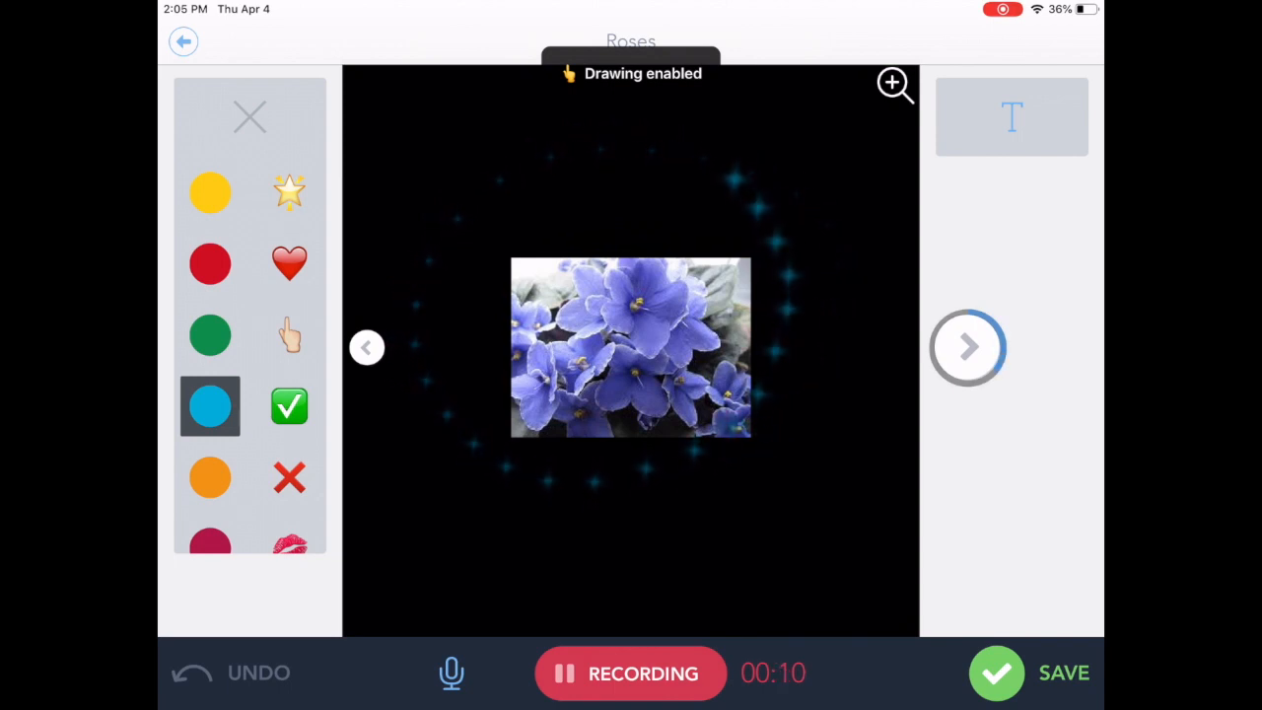
{"action": "left_click", "coordinate": [968, 347]}
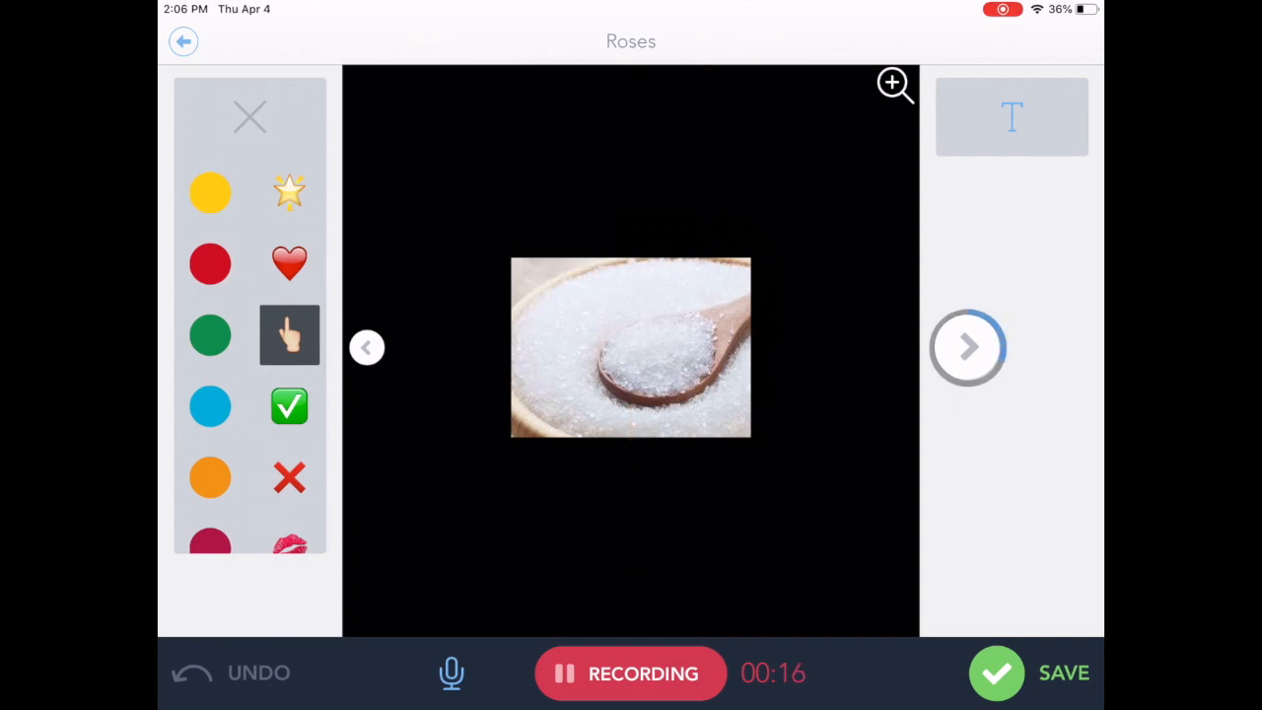
{"action": "left_click", "coordinate": [968, 347]}
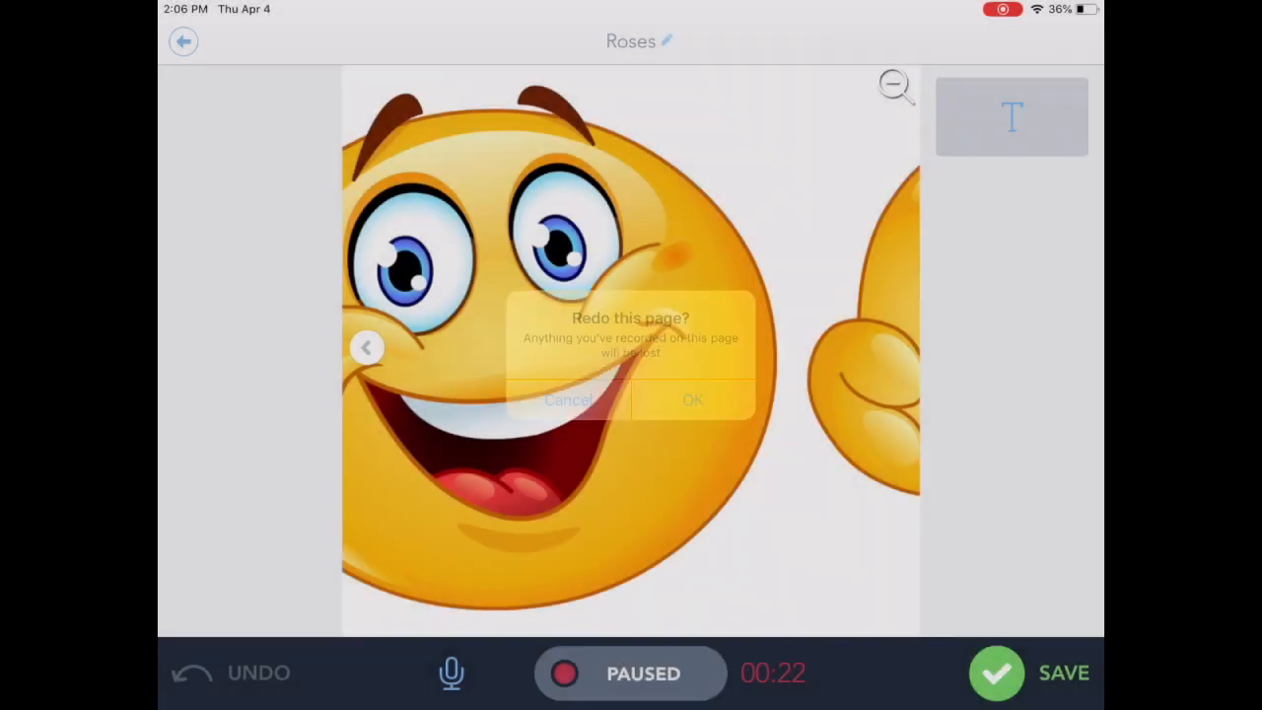
Decline redoing the emoji page and save the 22-second recording.
{"action": "left_click", "coordinate": [570, 399]}
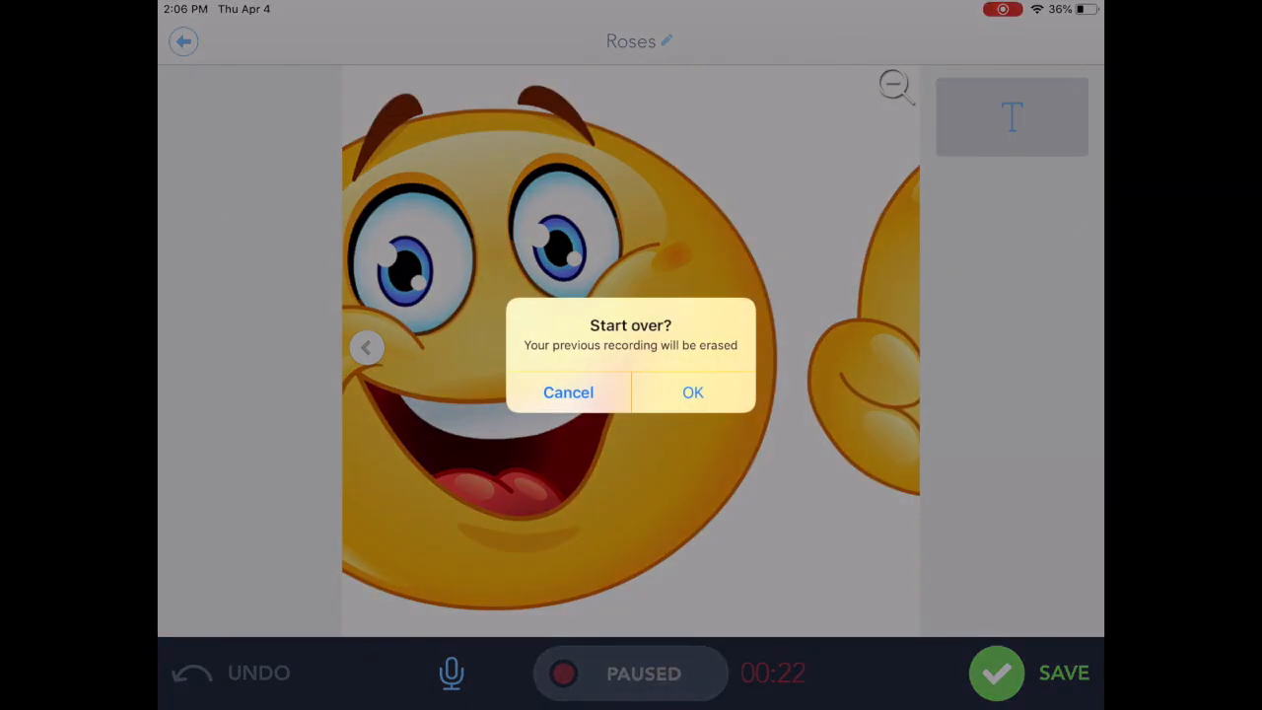
{"action": "left_click", "coordinate": [568, 391]}
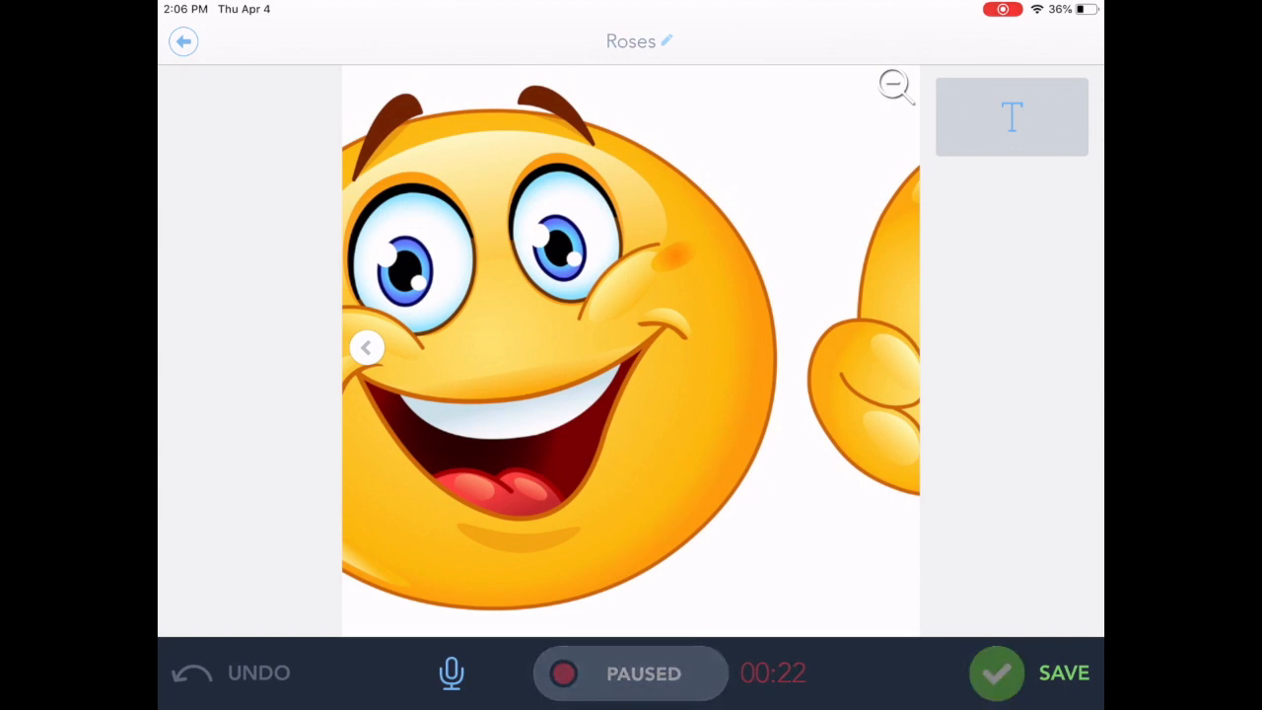
{"action": "left_click", "coordinate": [1030, 672]}
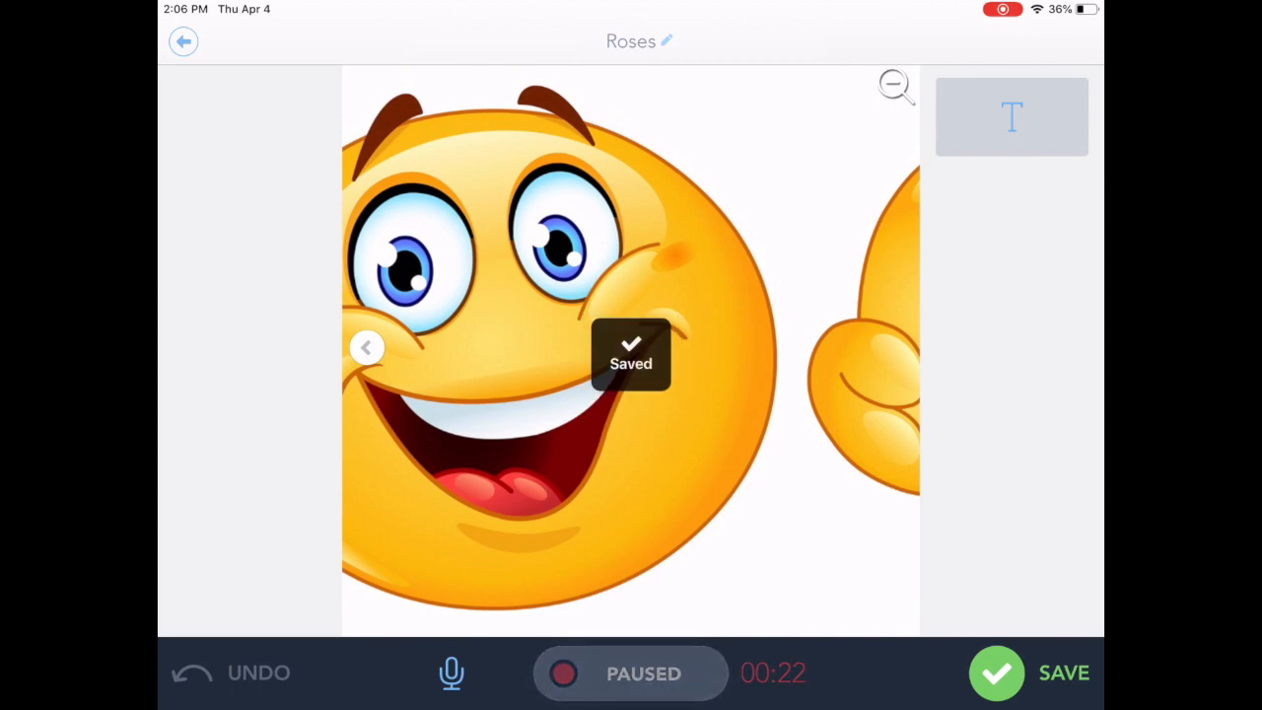
Preview the finished Roses slideshow, skip sharing, and return to My Puppets.
{"action": "left_click", "coordinate": [1029, 672]}
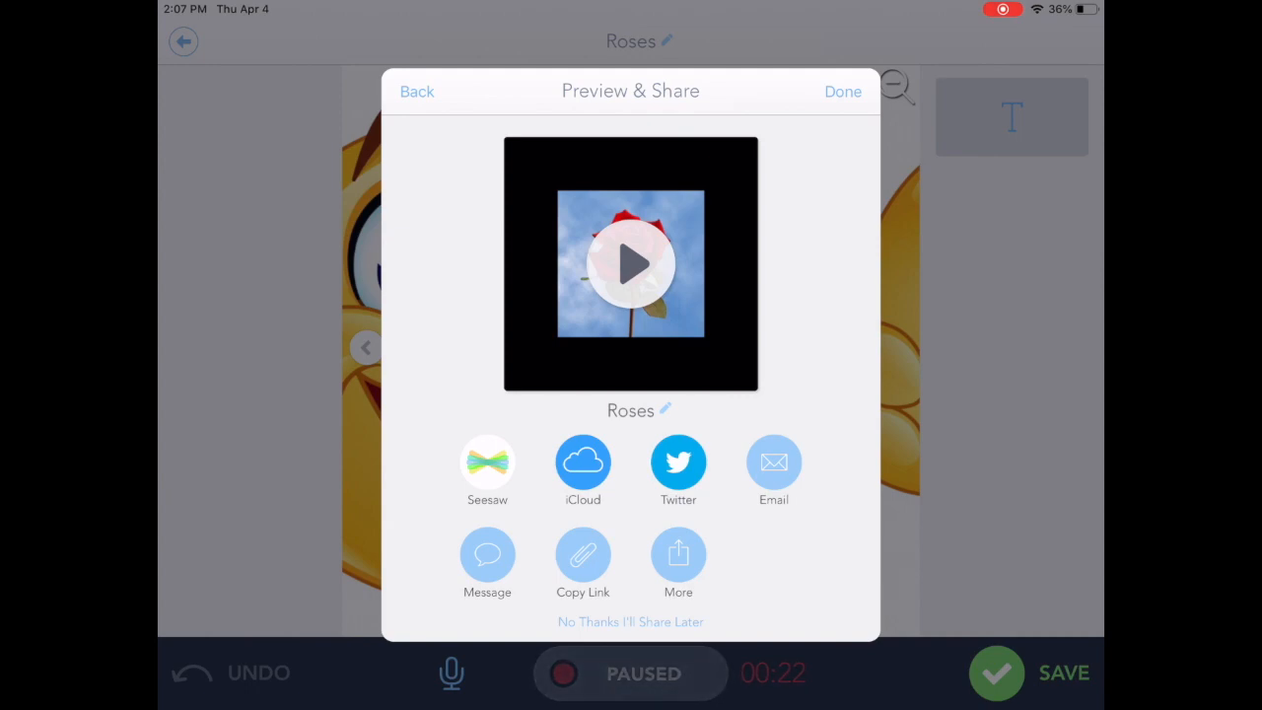
{"action": "left_click", "coordinate": [842, 91]}
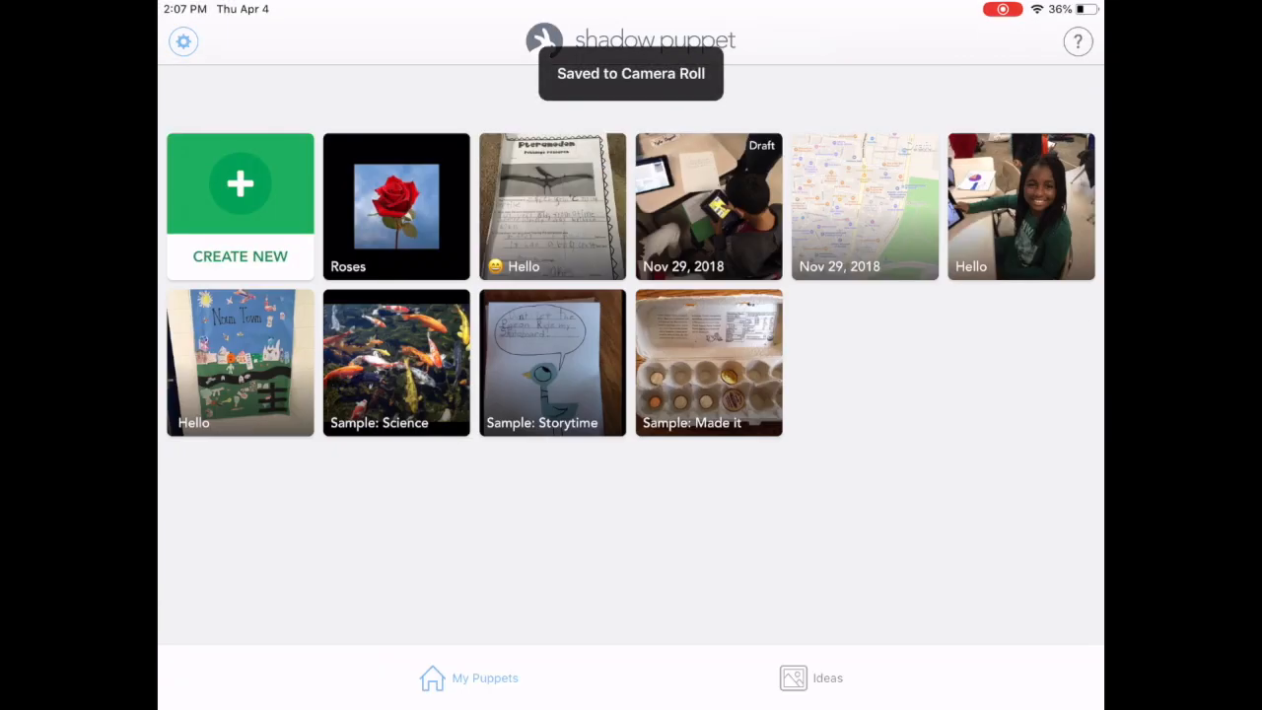